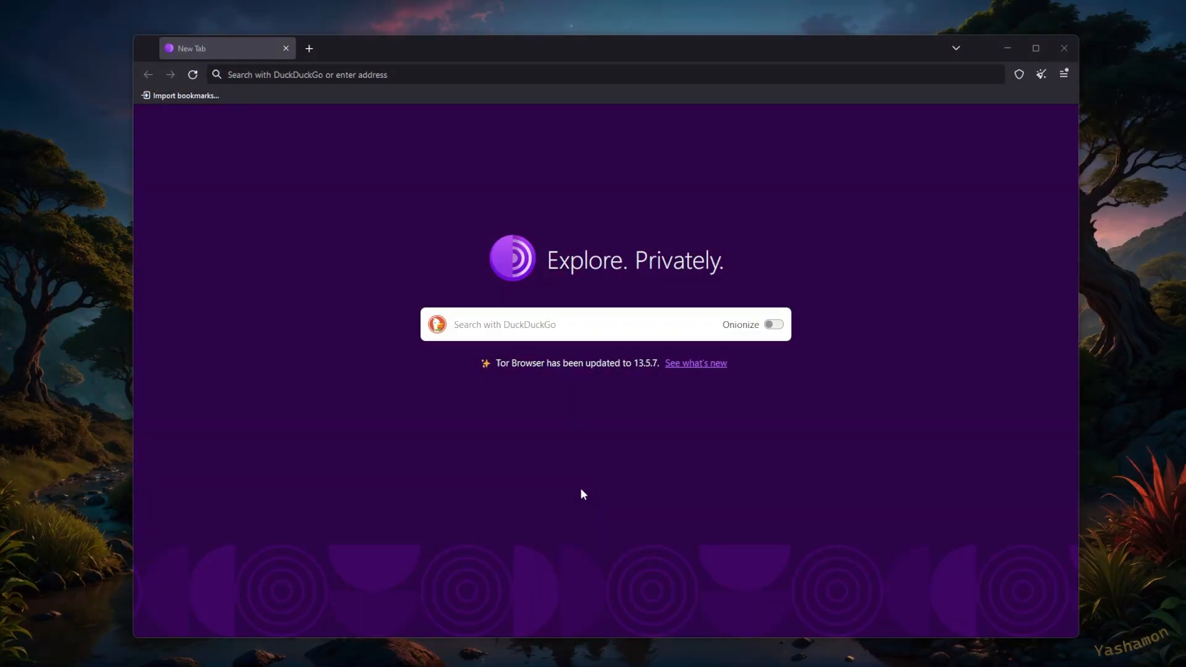
mouse_move(550, 474)
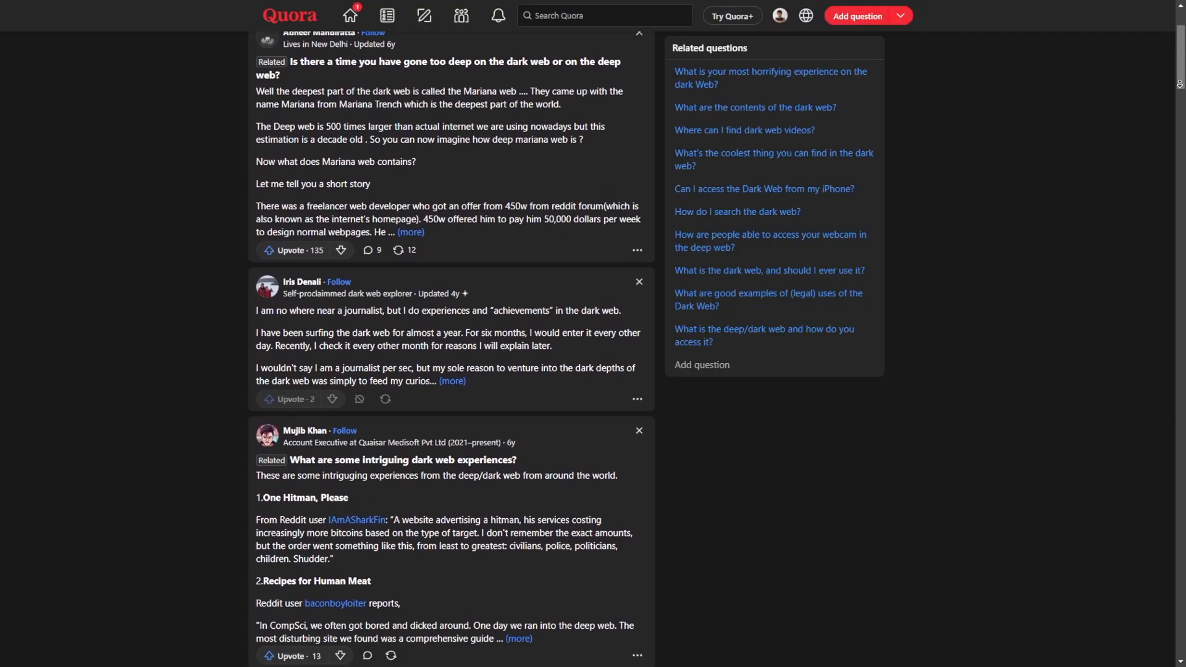
scroll(down, 3)
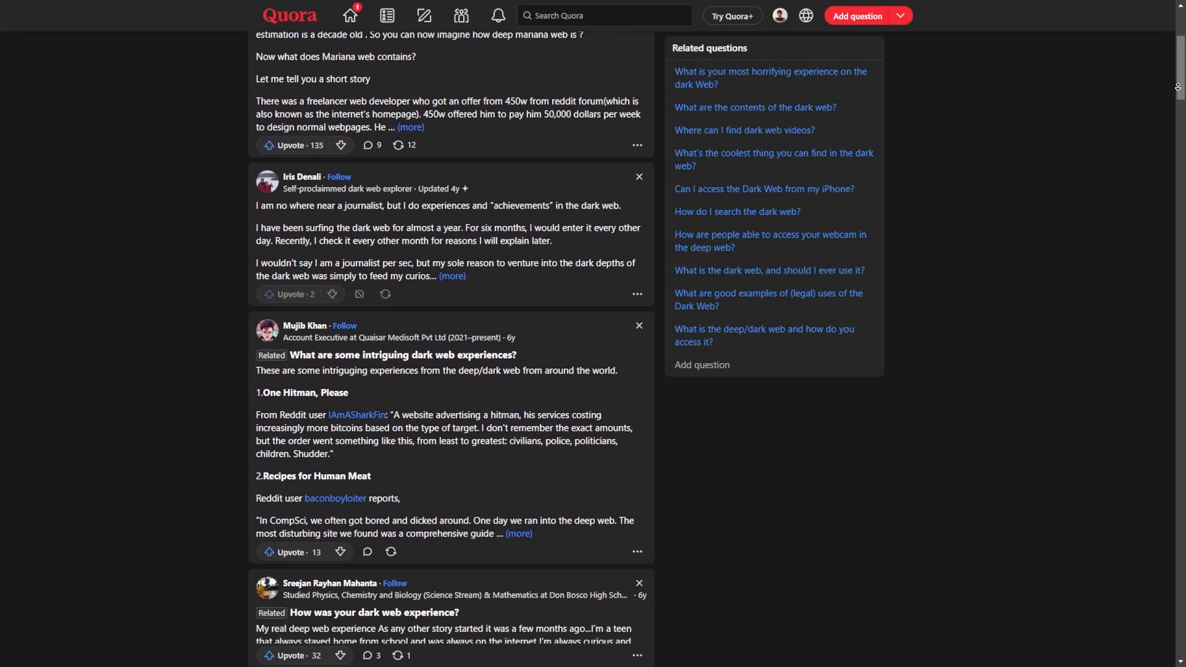
scroll(down, 3)
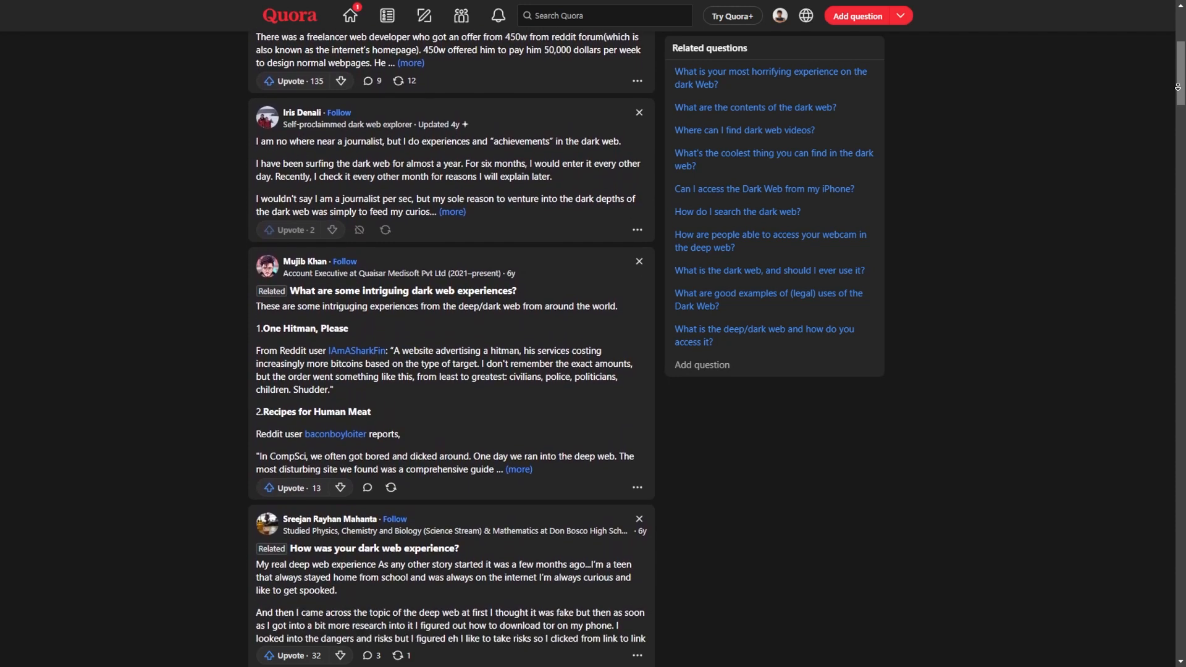
scroll(down, 3)
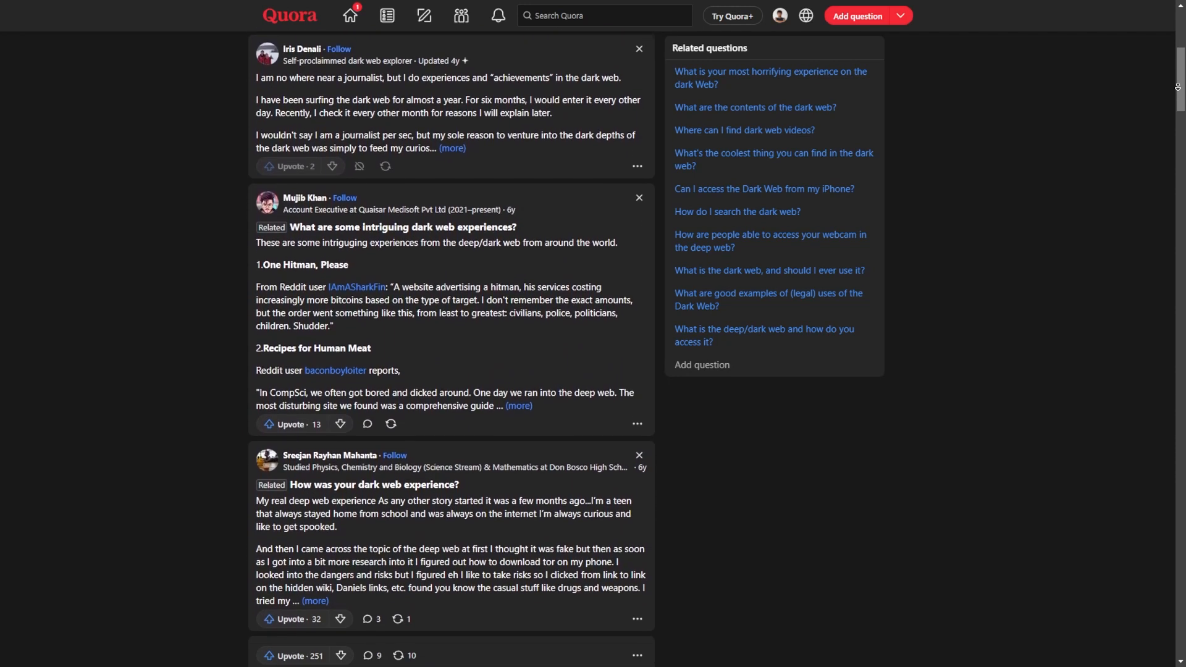
scroll(down, 3)
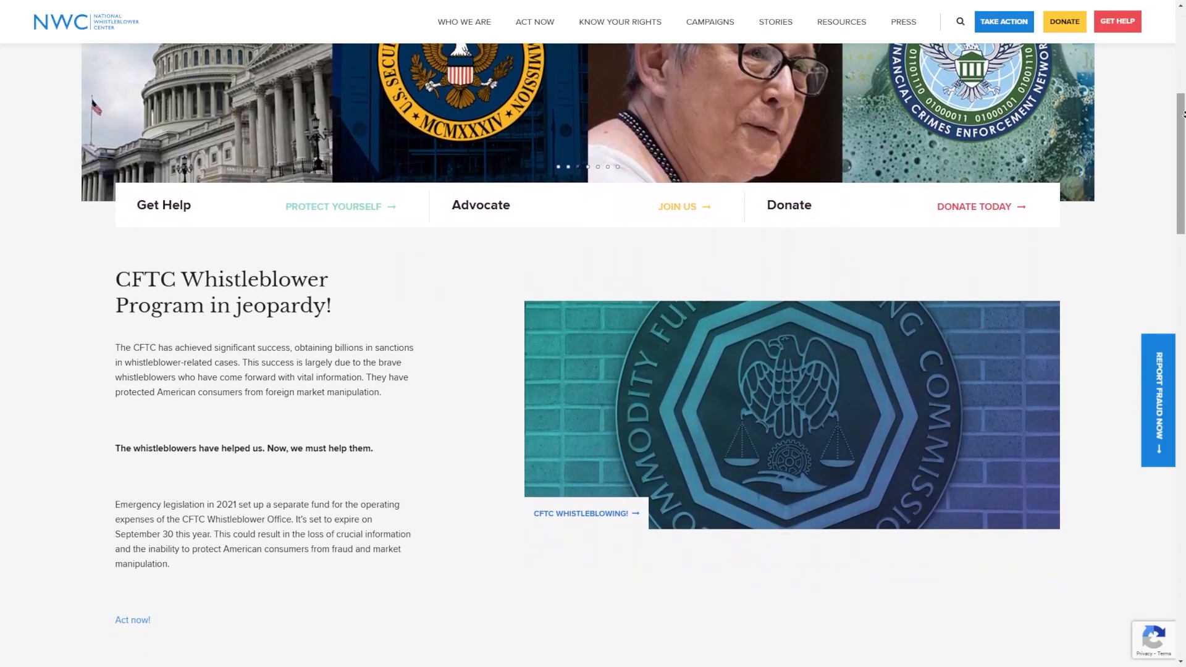
scroll(down, 3)
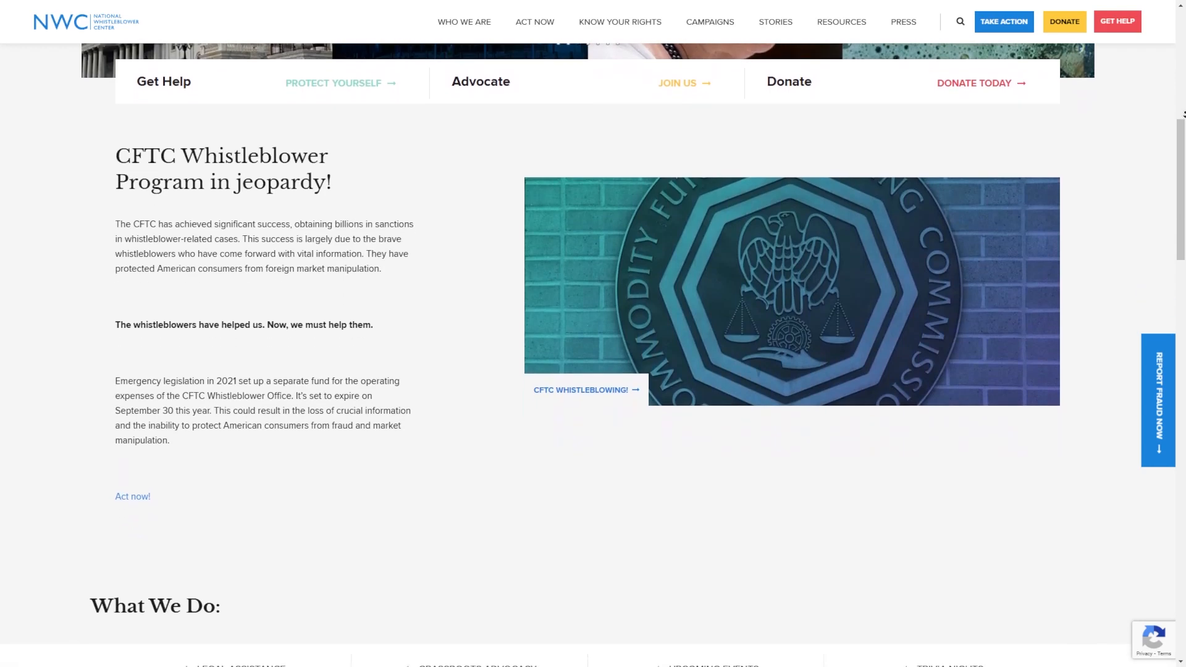
scroll(down, 3)
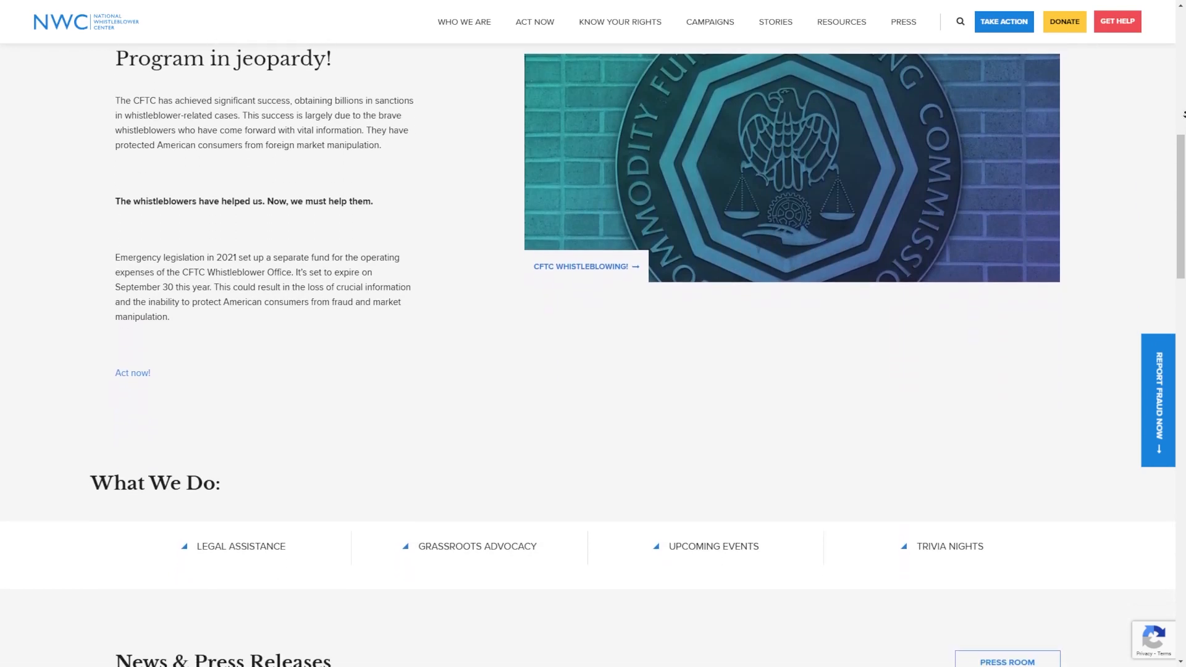
scroll(down, 3)
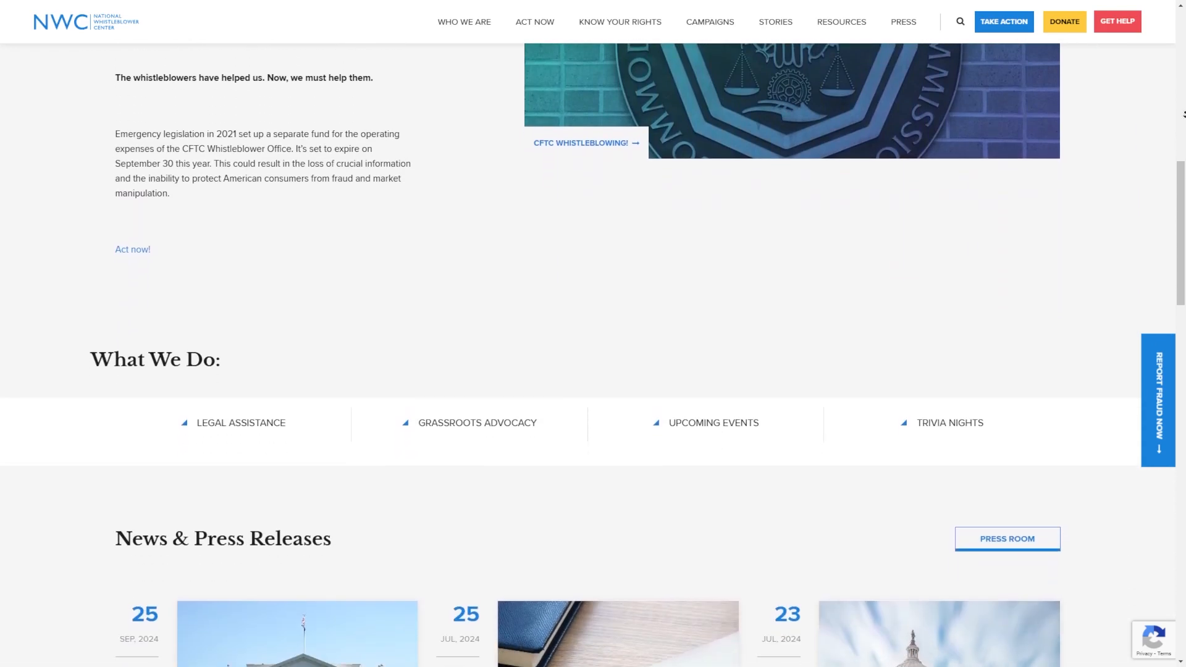